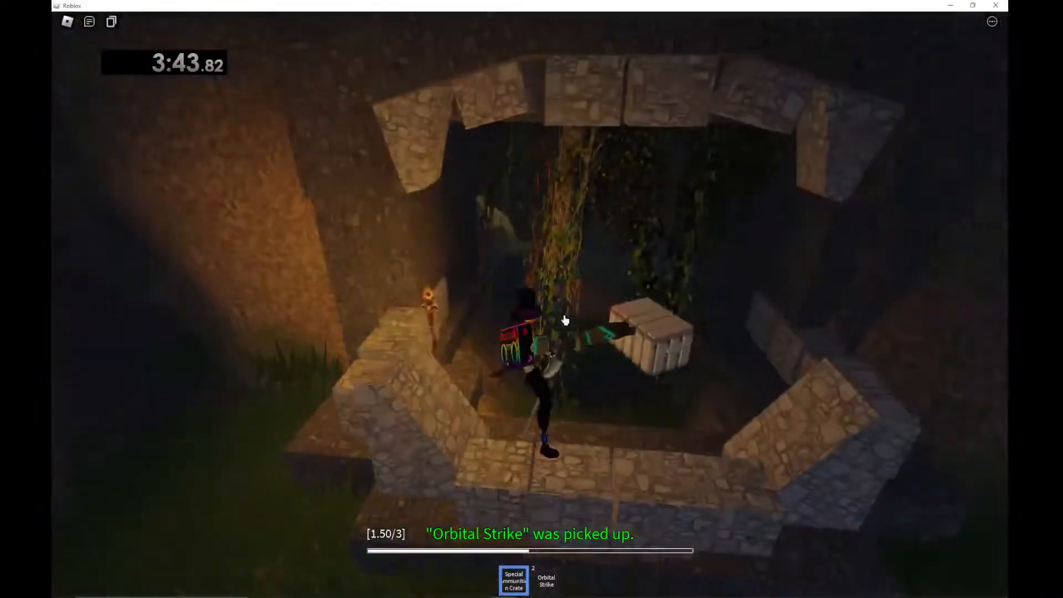
# Step: Switch out of Roblox to the window overview showing OBS, Chrome, Discord and LiveSplit
pyautogui.press('alt+tab')
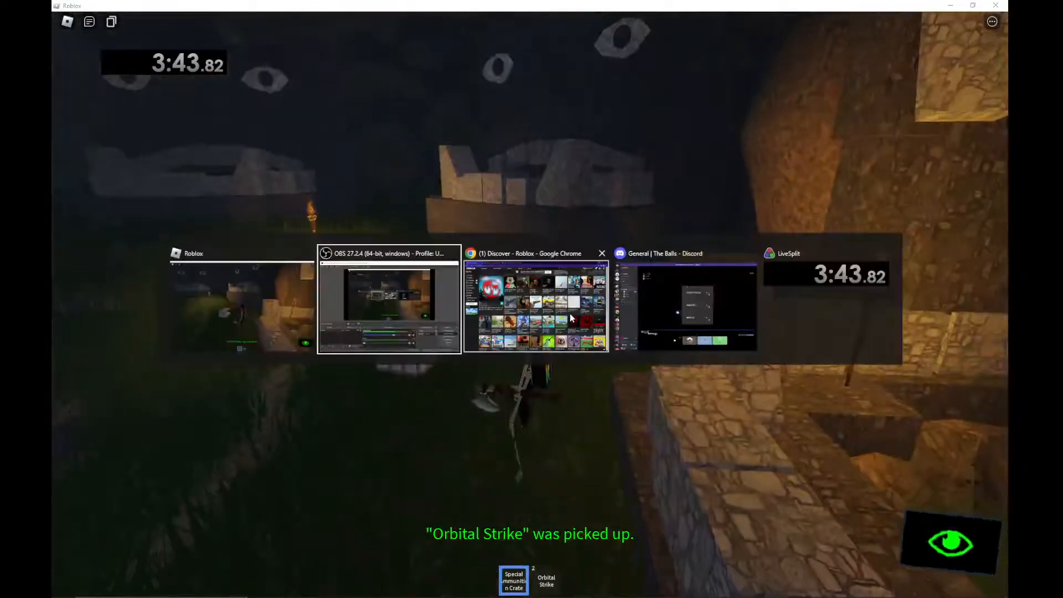